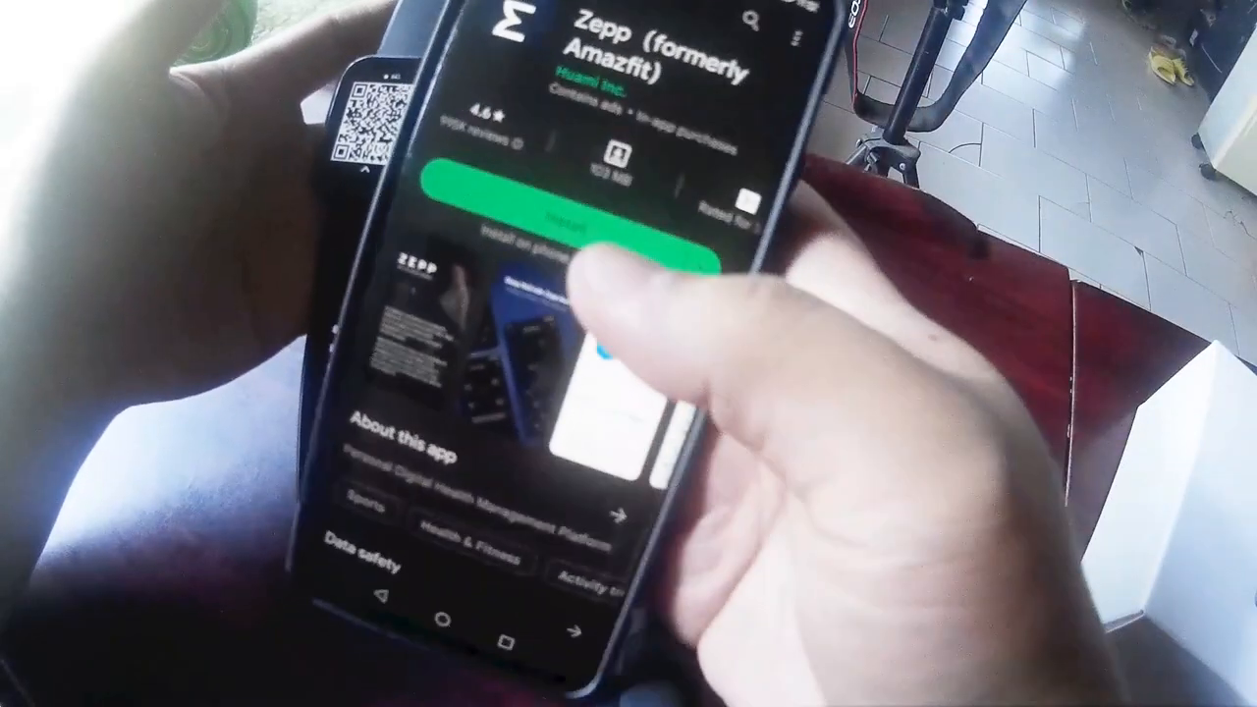
Start installing the Zepp (formerly Amazfit) companion app from its Google Play listing
{"action": "left_click", "coordinate": [579, 216]}
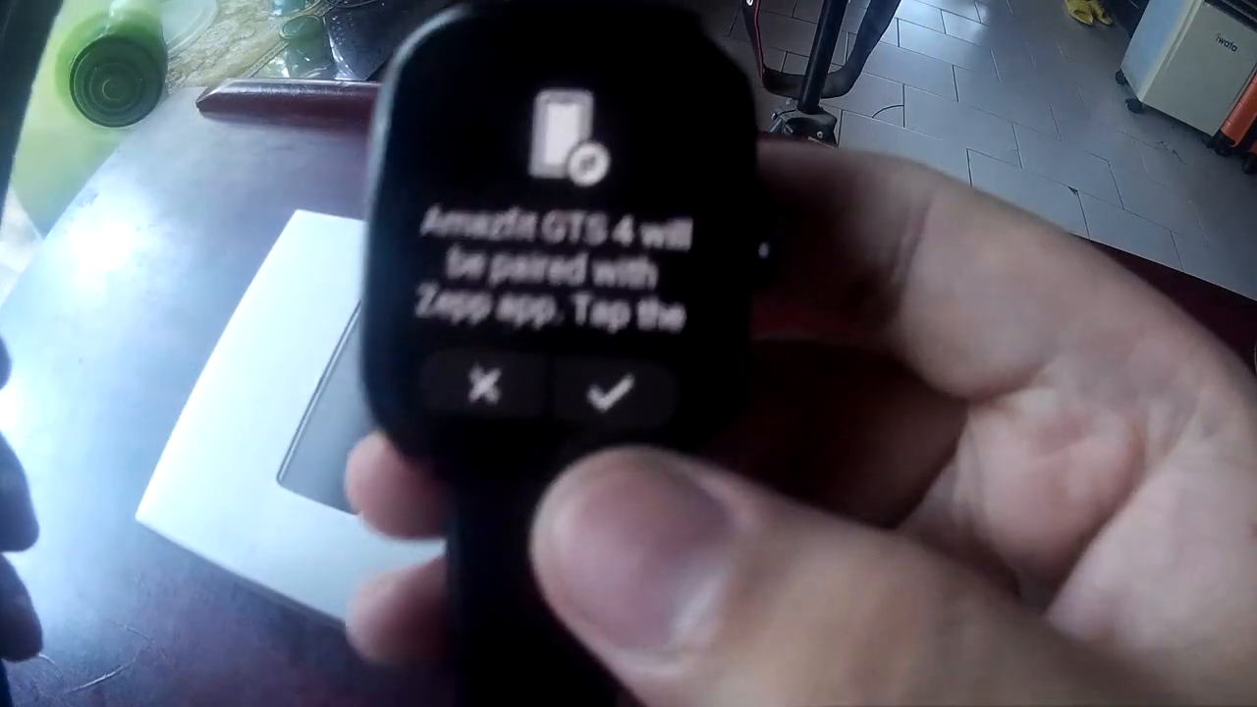
Confirm the pairing prompt with the check mark so the watch links to the Zepp app
{"action": "left_click", "coordinate": [609, 391]}
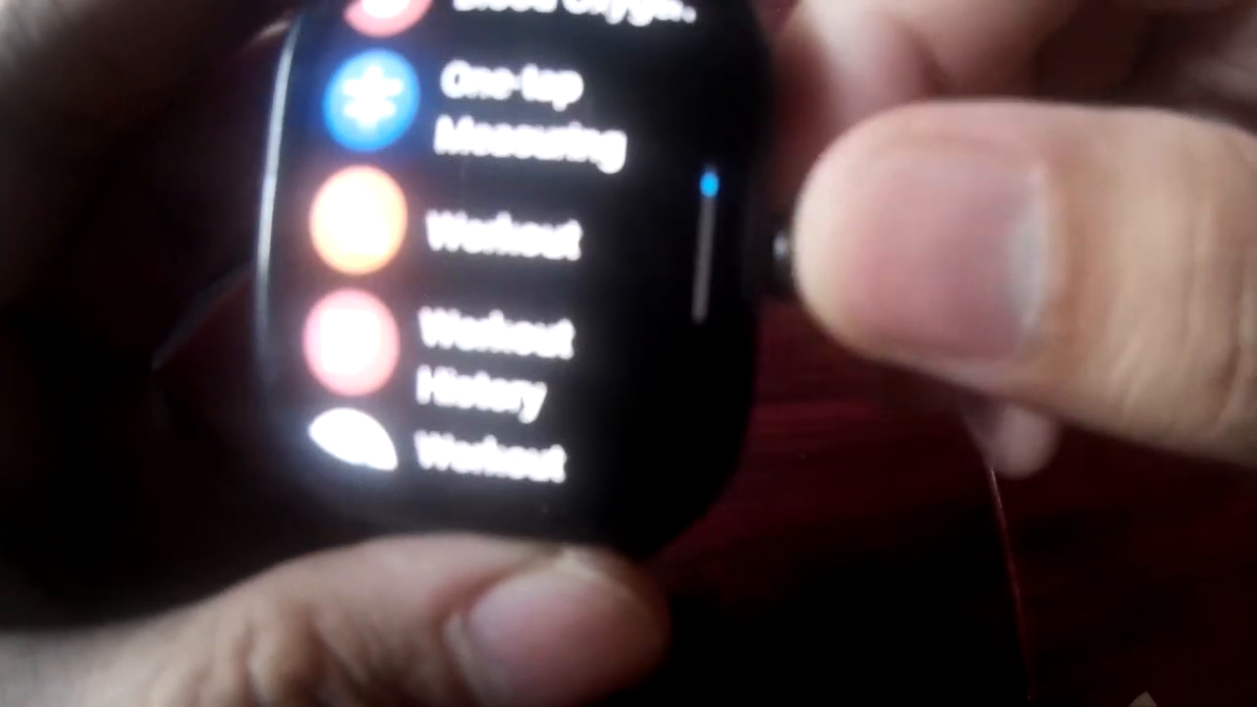
{"action": "scroll", "scroll_direction": "down", "scroll_amount": 3}
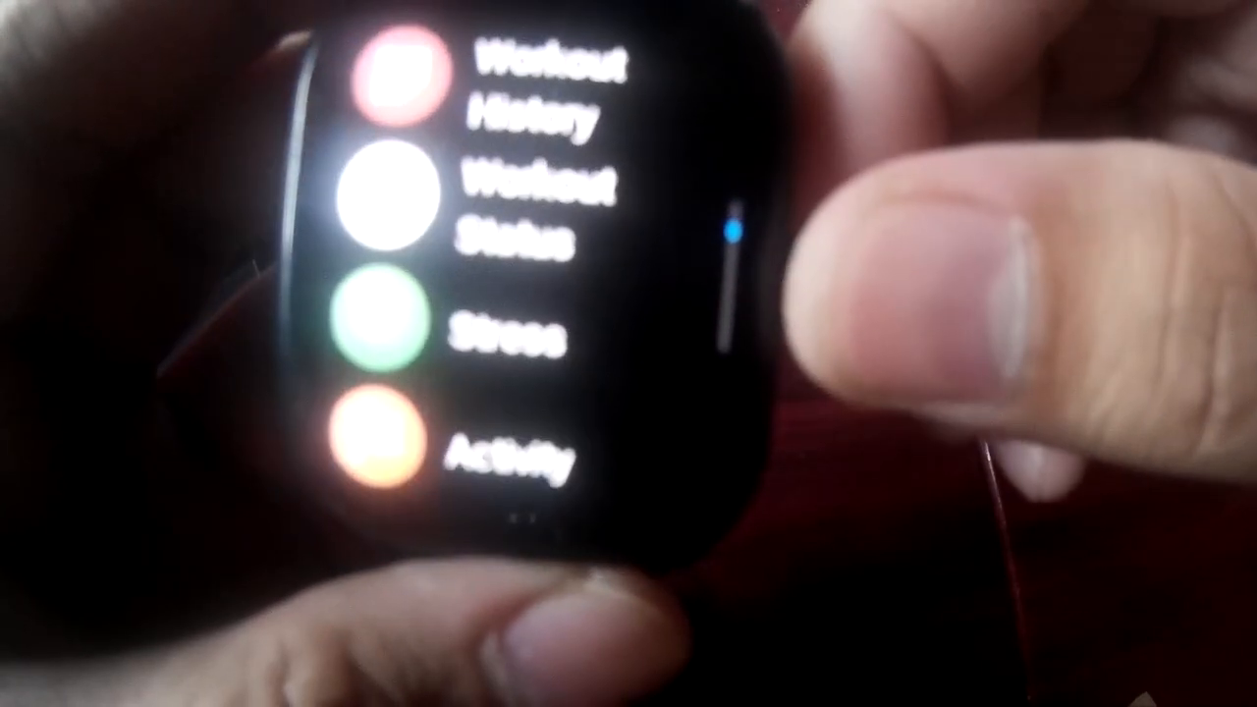
{"action": "scroll", "scroll_direction": "down", "scroll_amount": 3}
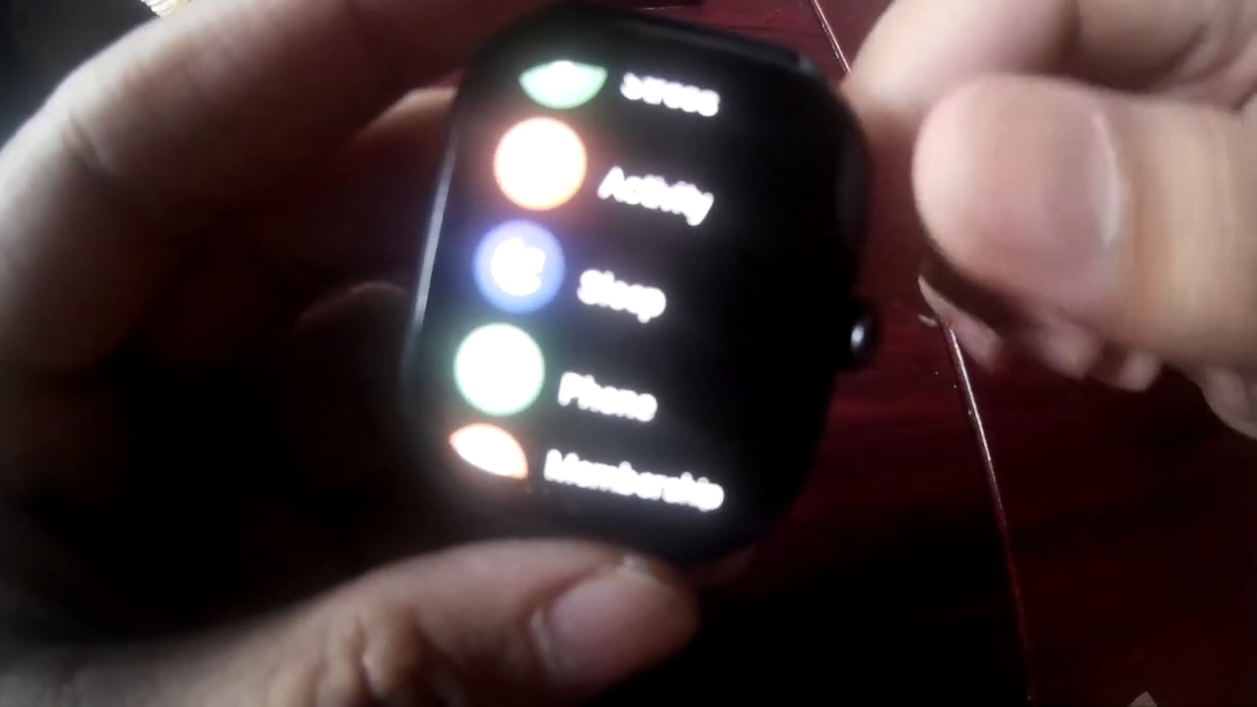
{"action": "scroll", "scroll_direction": "down", "scroll_amount": 3}
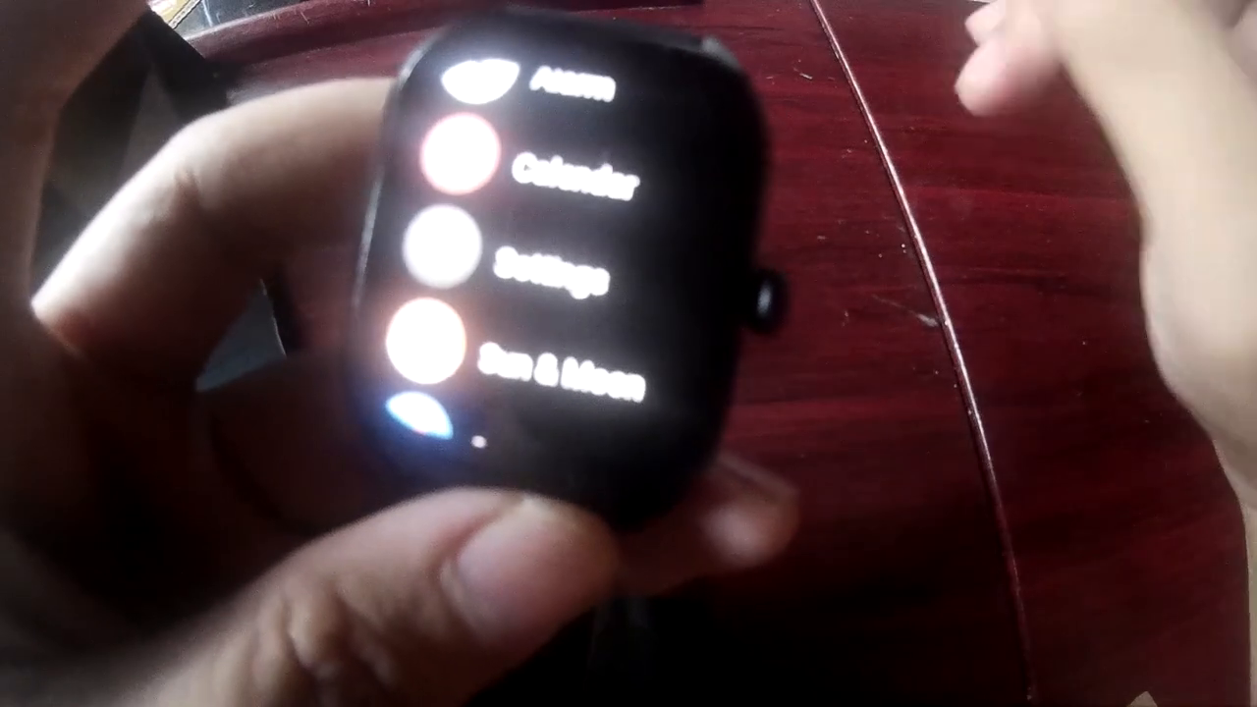
{"action": "left_click", "coordinate": [452, 157]}
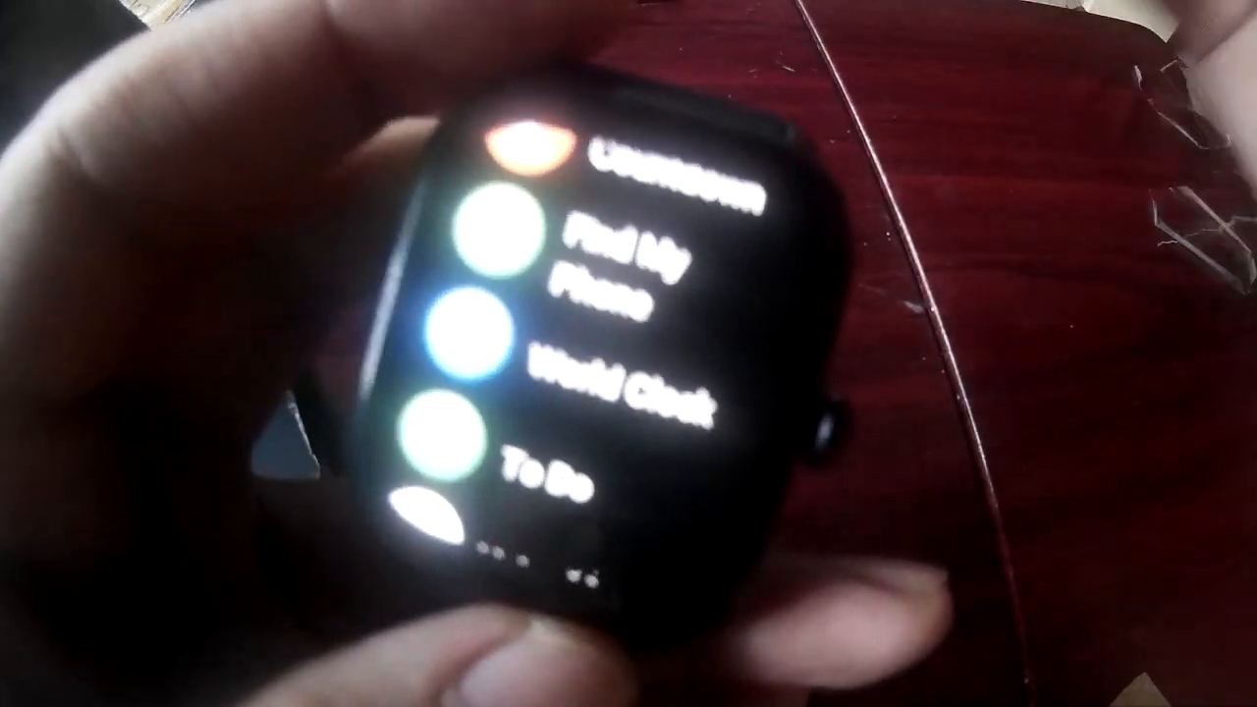
{"action": "scroll", "scroll_direction": "down", "scroll_amount": 3}
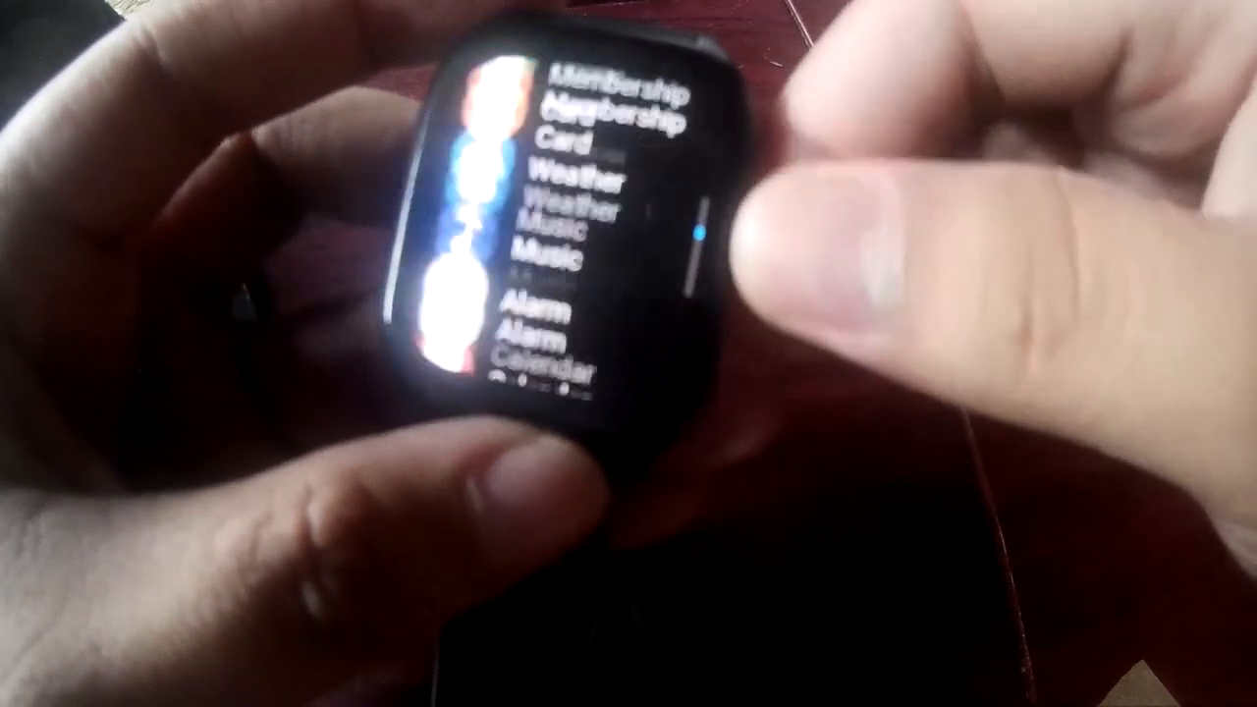
{"action": "scroll", "scroll_direction": "down", "scroll_amount": 3}
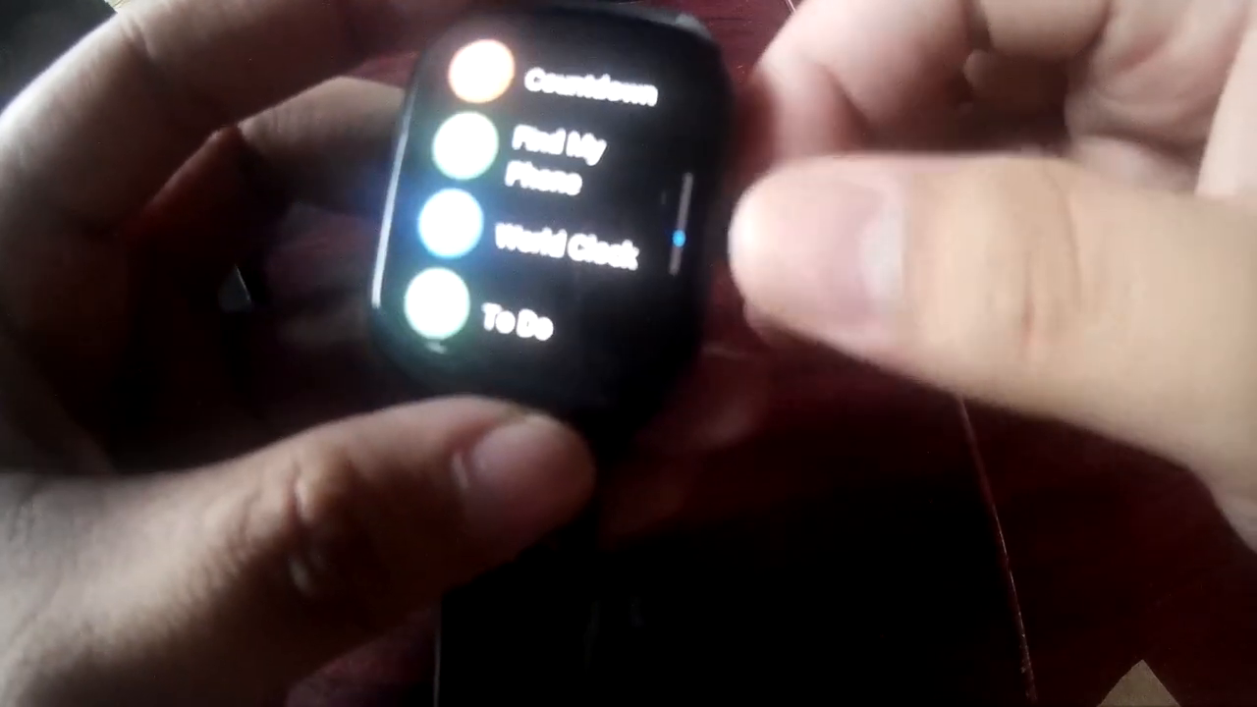
{"action": "scroll", "scroll_direction": "down", "scroll_amount": 3}
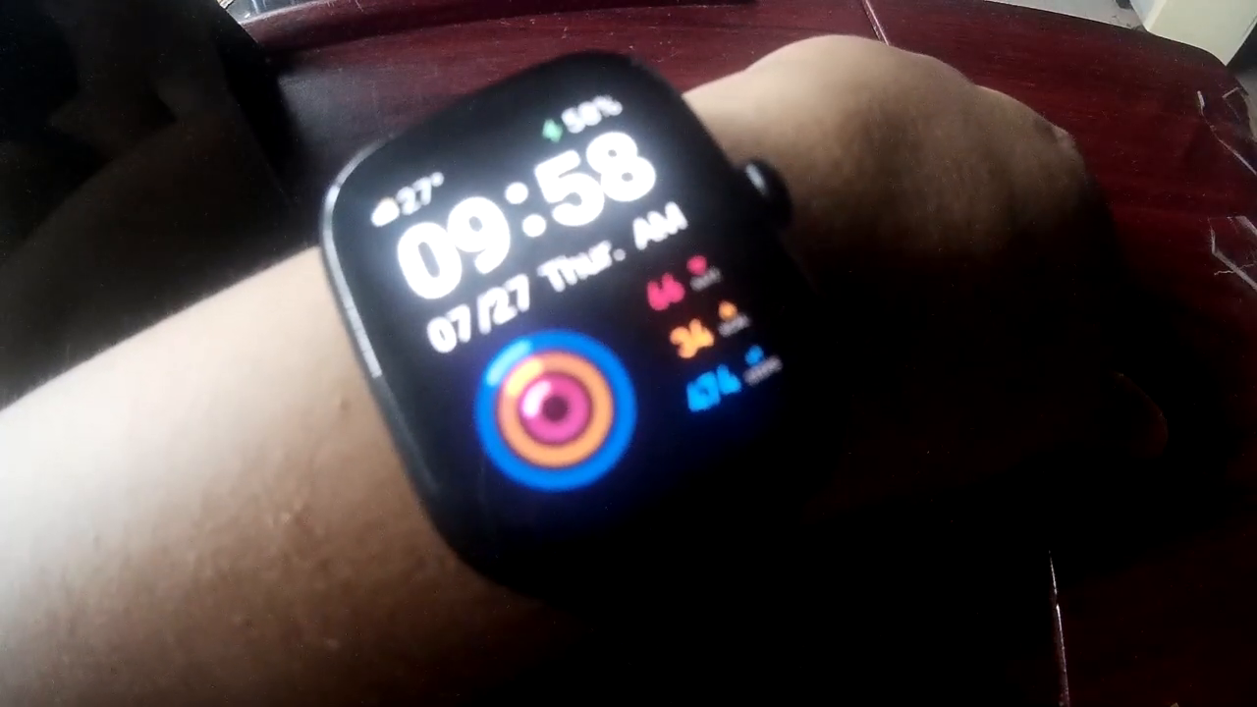
Bring up the quick-settings overlay on the 09:58 Thursday 07/27 watch face
{"action": "left_click", "coordinate": [530, 216]}
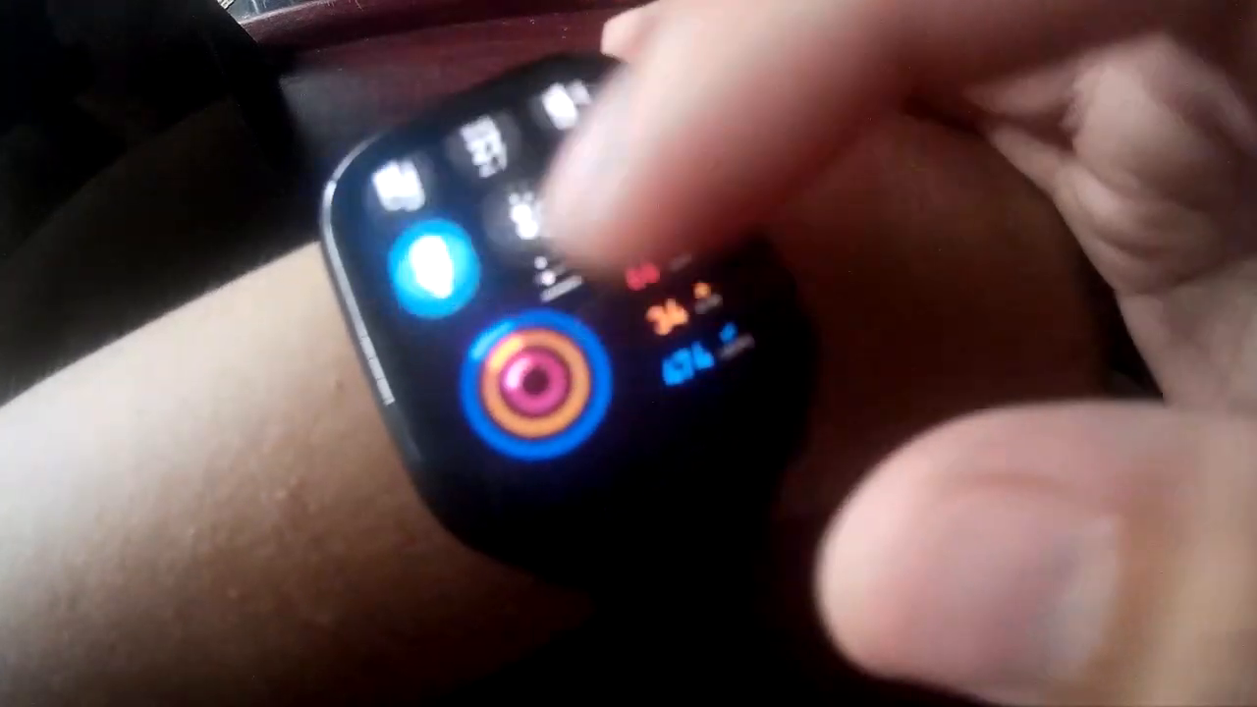